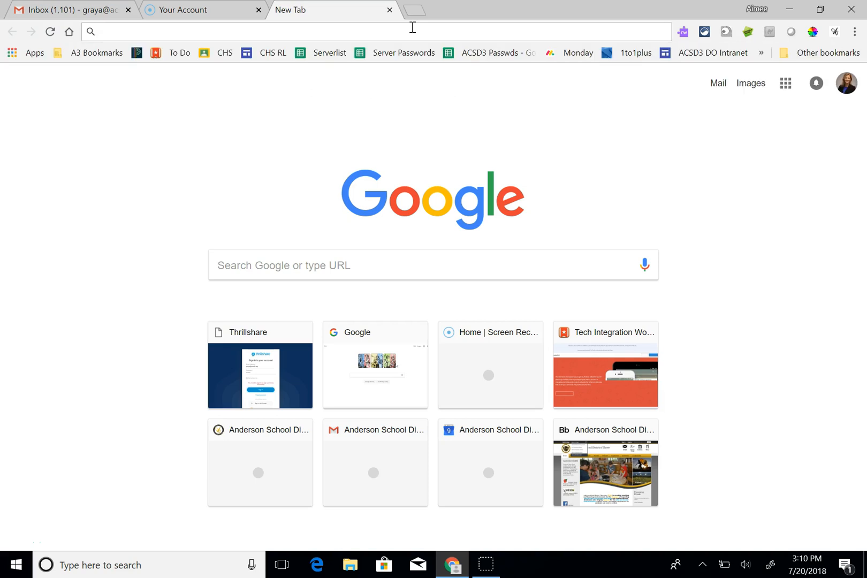
Step: Open the Thrillshare dashboard from Chrome's New Tab thumbnail
click(260, 365)
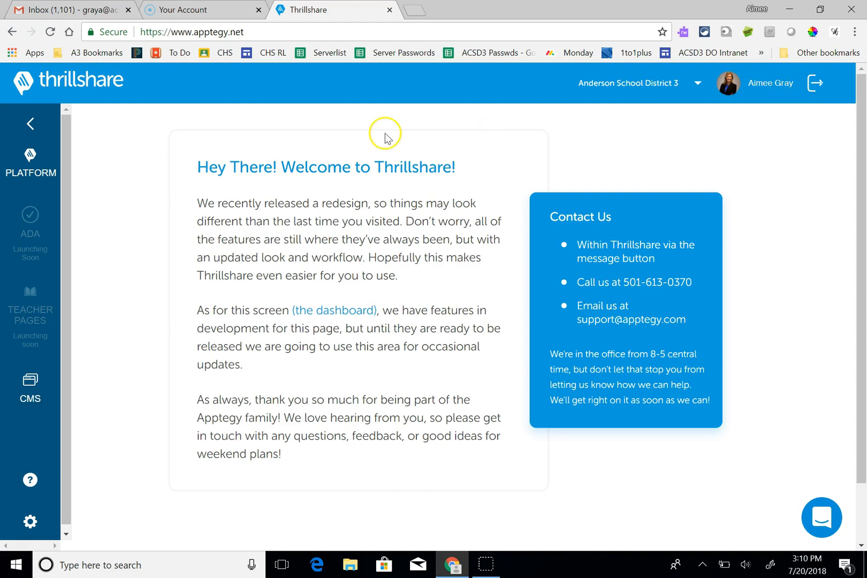
Step: Go to the district's Platform Events page to switch organizations
click(30, 161)
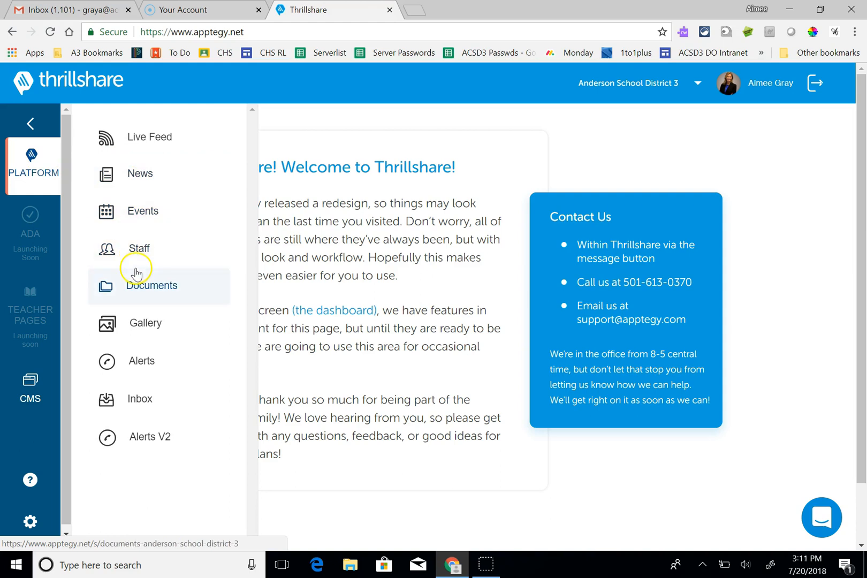
click(143, 211)
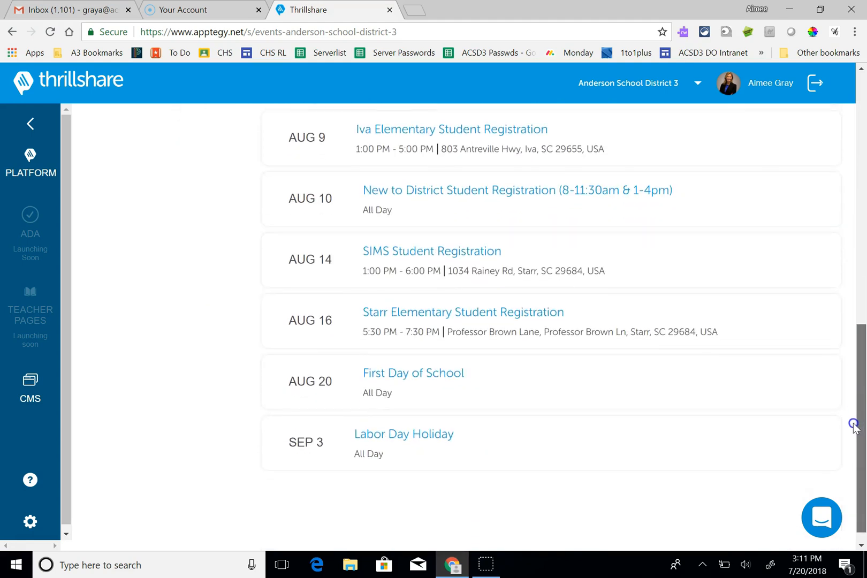
scroll(up, 3)
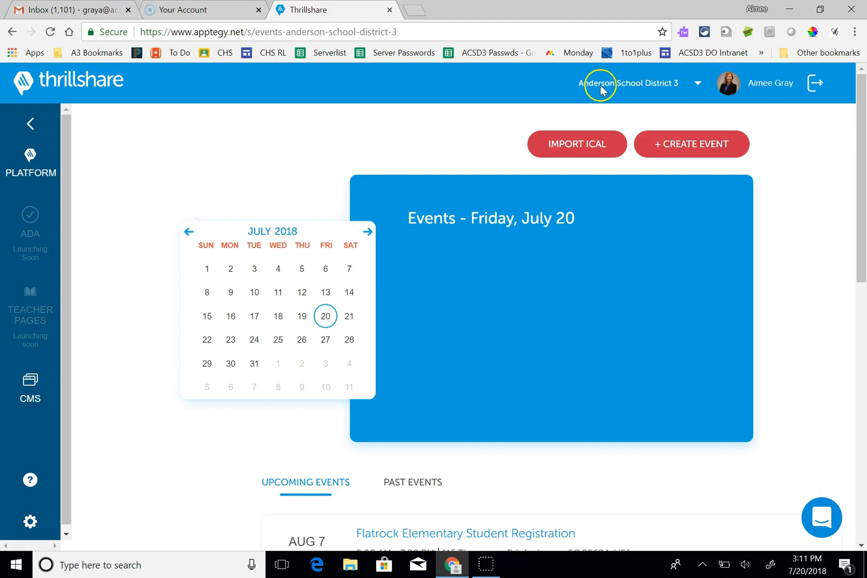
mouse_move(672, 86)
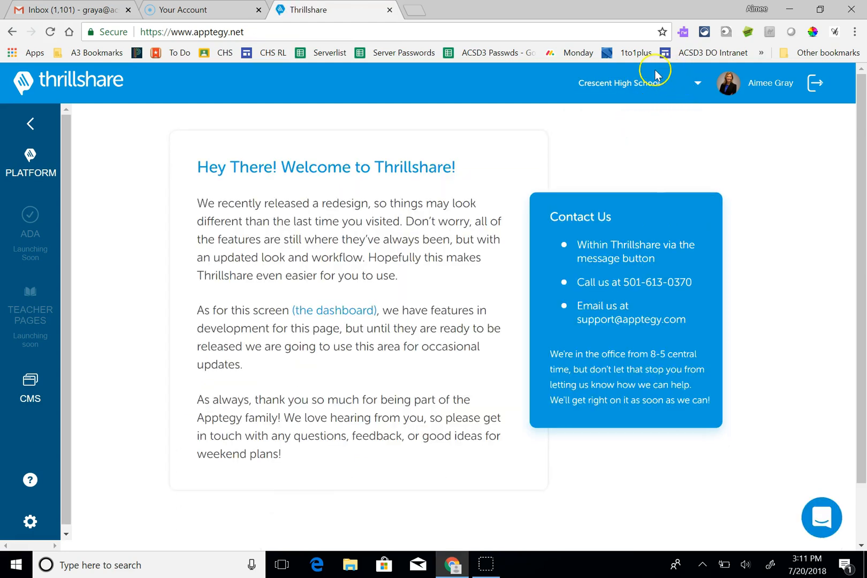
Step: Open Crescent High School's Events page and start a new event
click(30, 165)
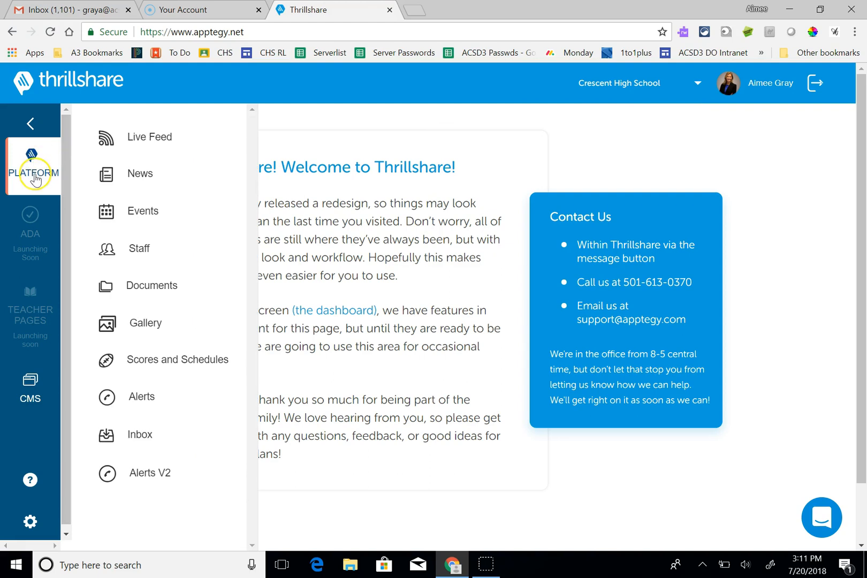
click(142, 211)
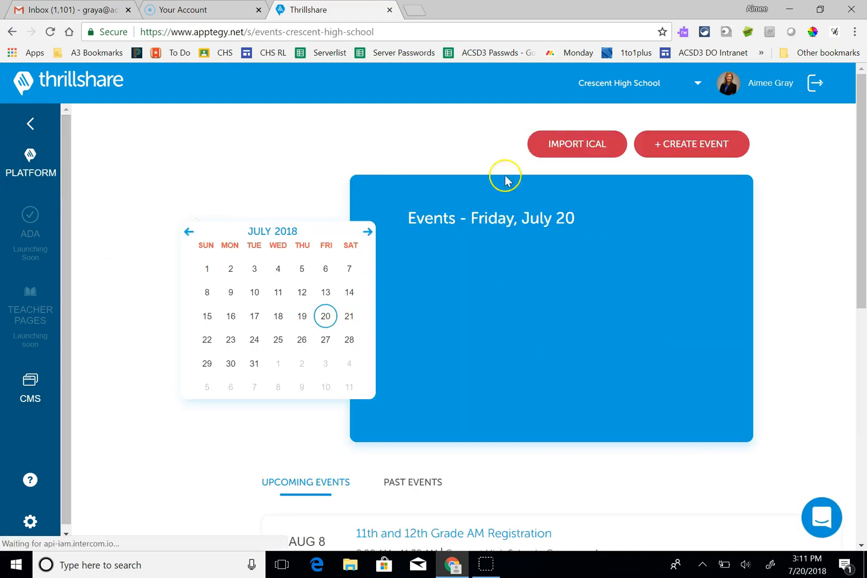
click(691, 144)
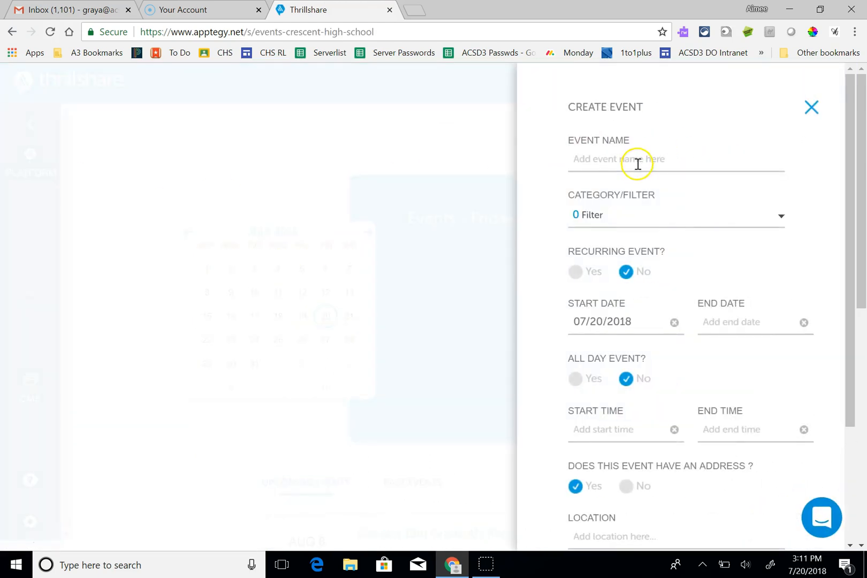
Step: Name the event 'Volleyball vs. Abbeville', dated October 12, 2018, starting 6:00 PM
text(V)
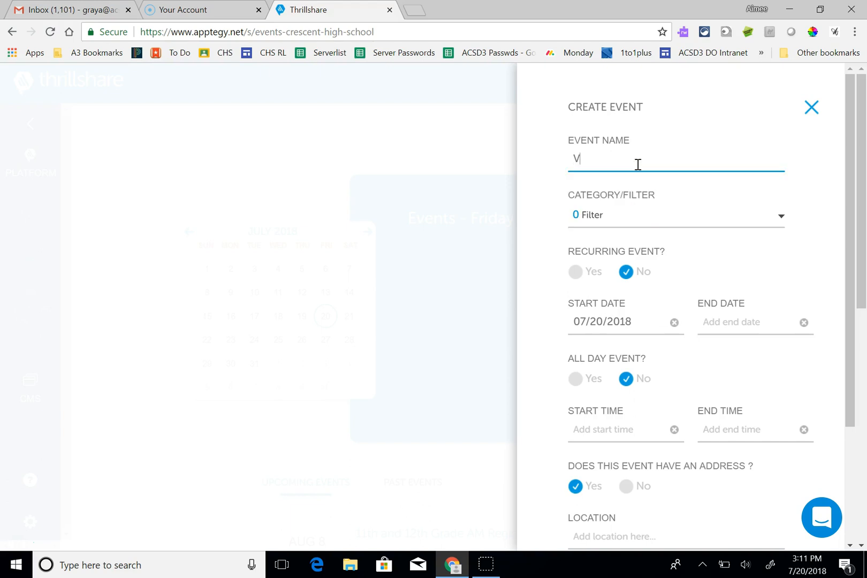
text(olleyball vs. Abbeville)
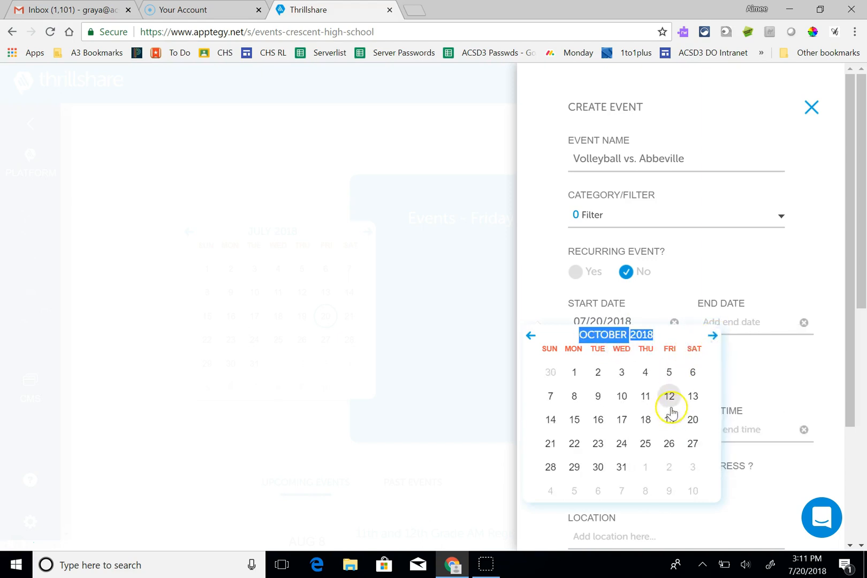
click(669, 396)
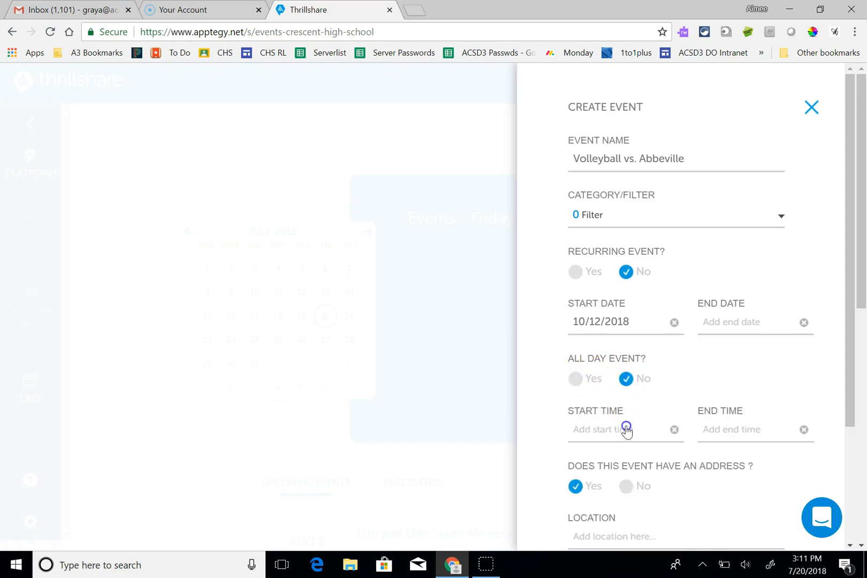
click(624, 430)
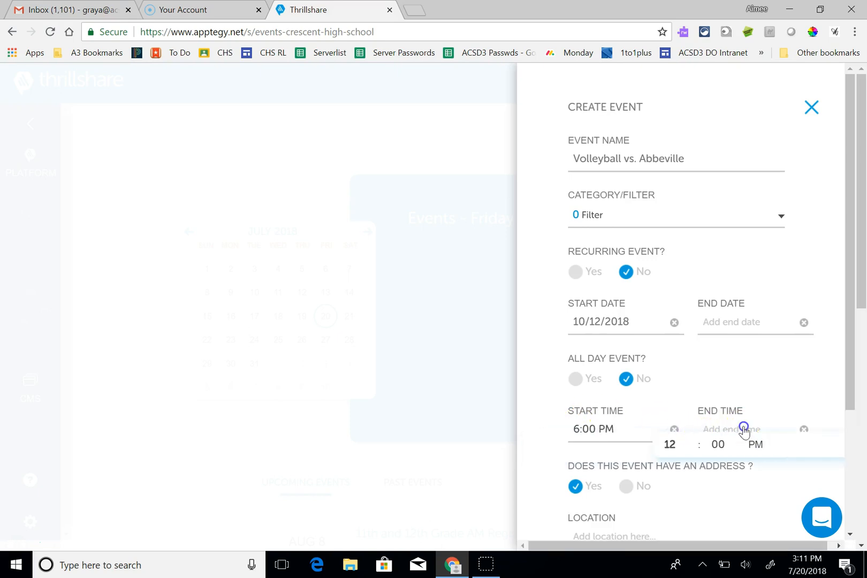
click(669, 444)
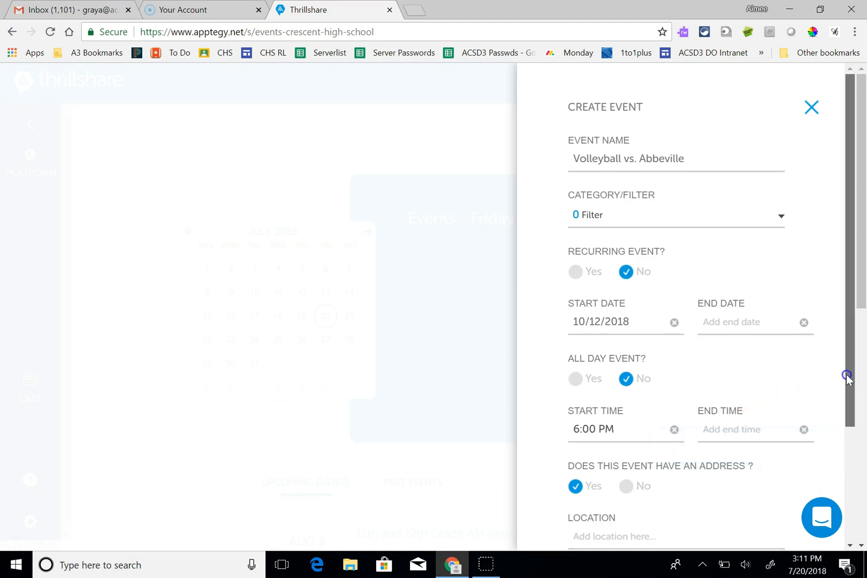
scroll(down, 3)
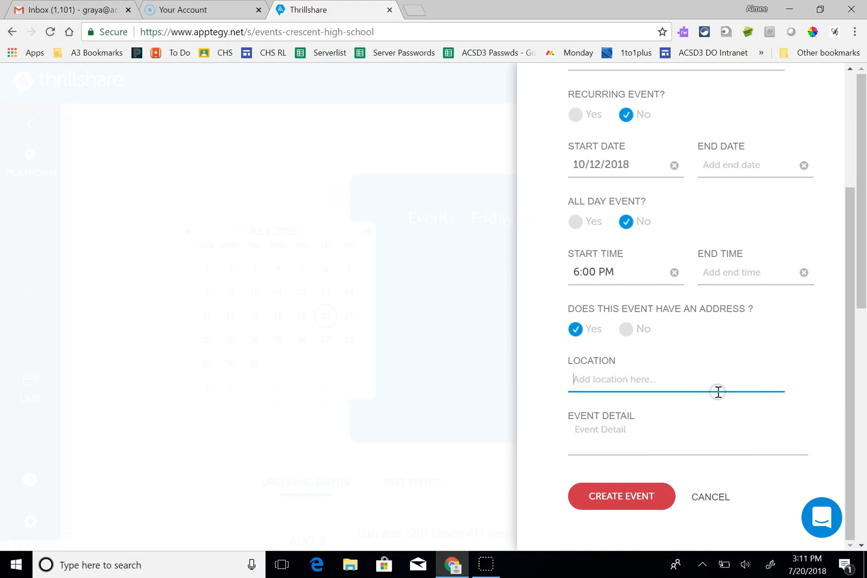
text(9104 Hwy 81 S)
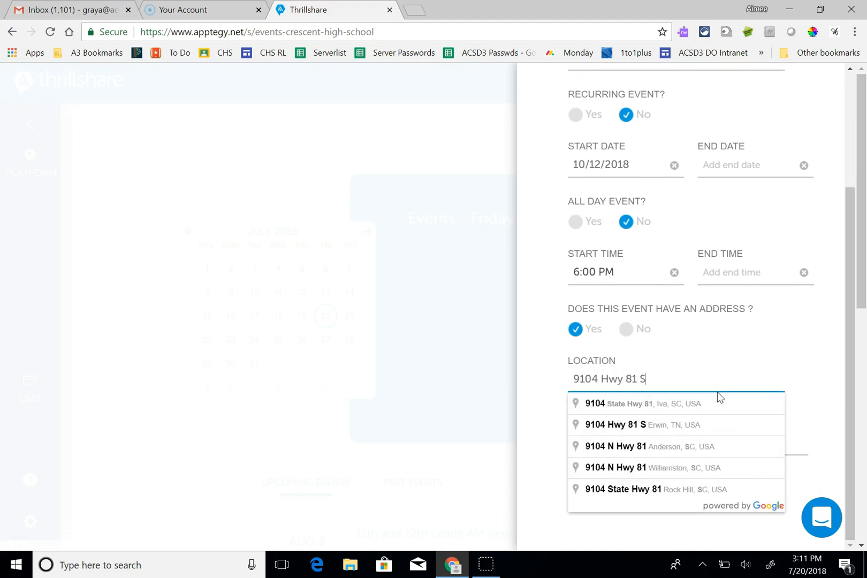
click(643, 403)
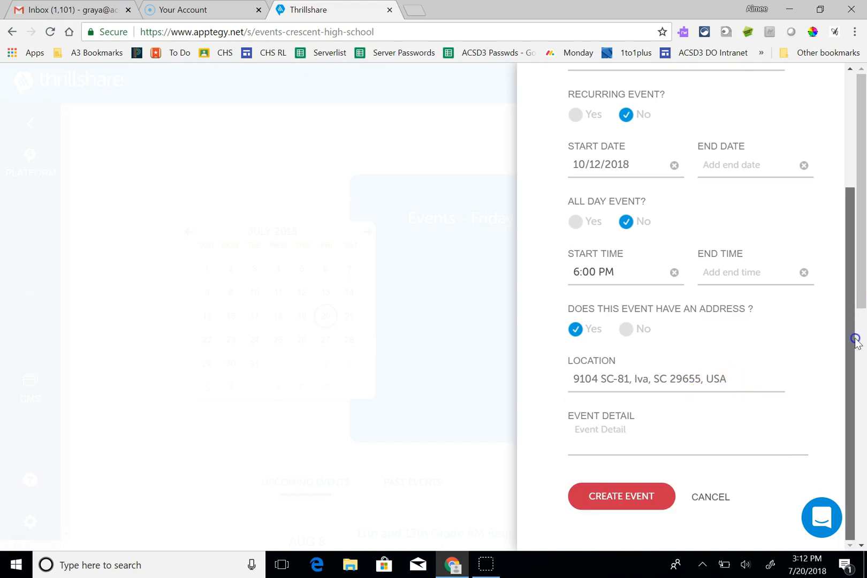
mouse_move(840, 343)
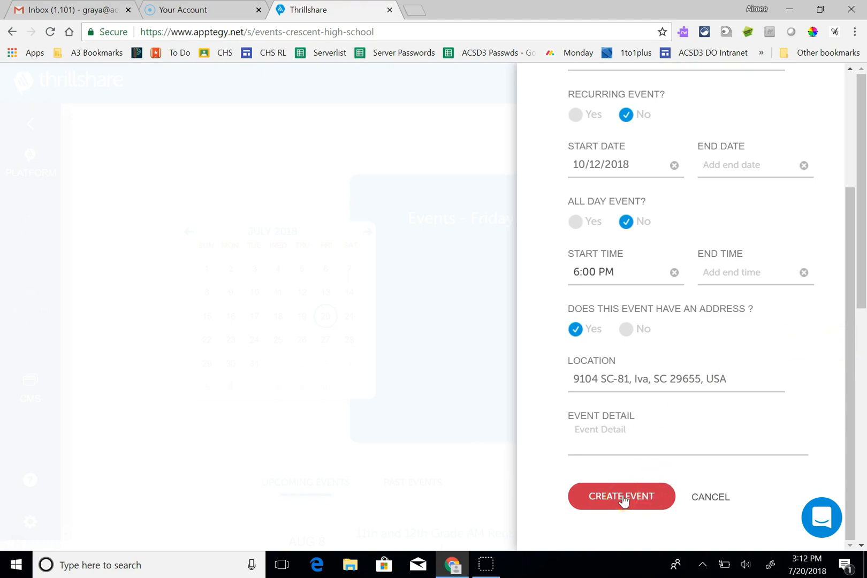
click(621, 496)
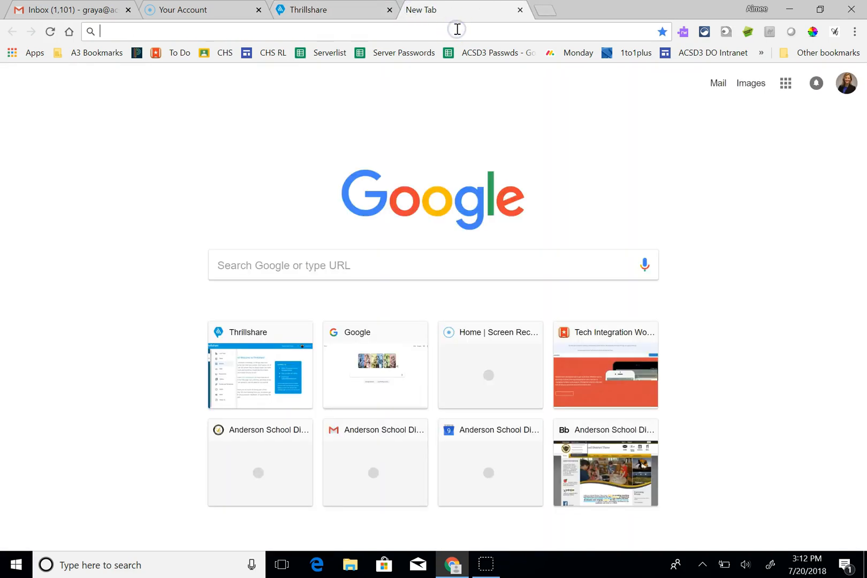
Step: On acsd3.org, open the Crescent High School site and view all its events
text(acsd3.org)
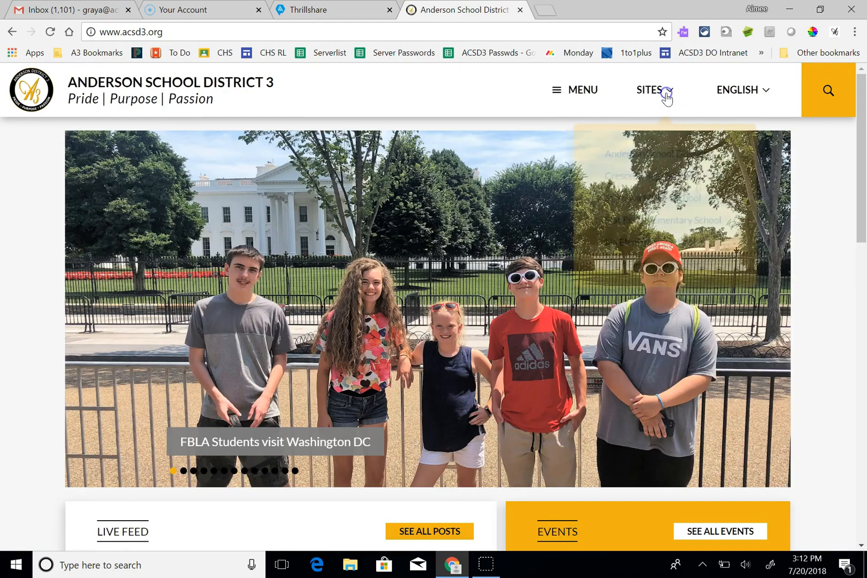
click(638, 173)
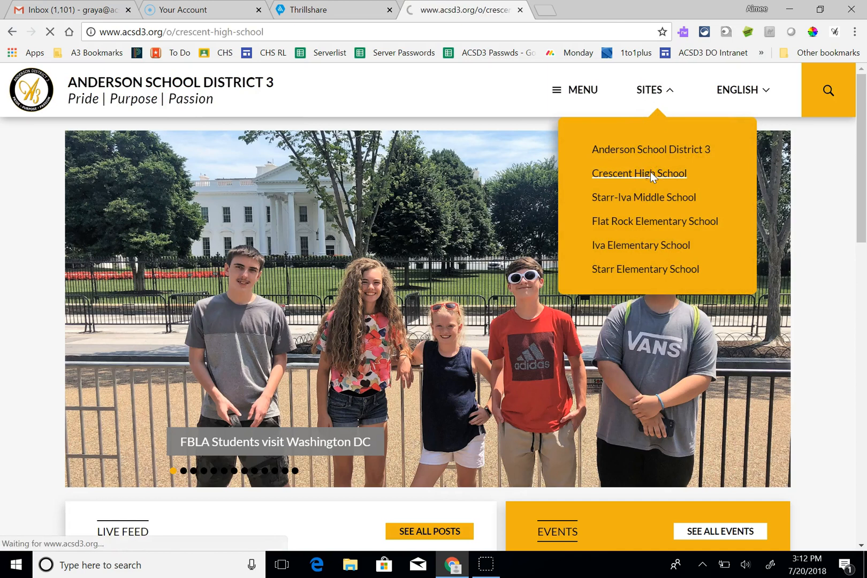
click(638, 173)
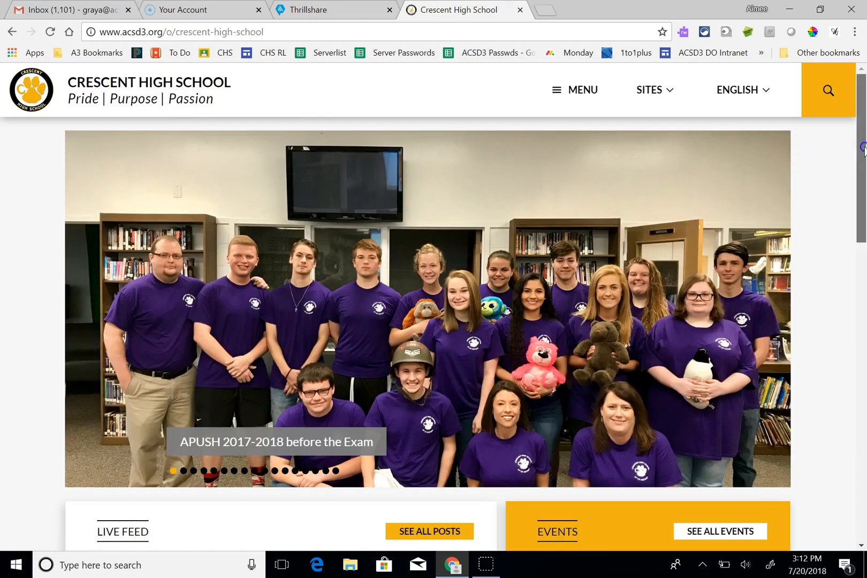
scroll(down, 3)
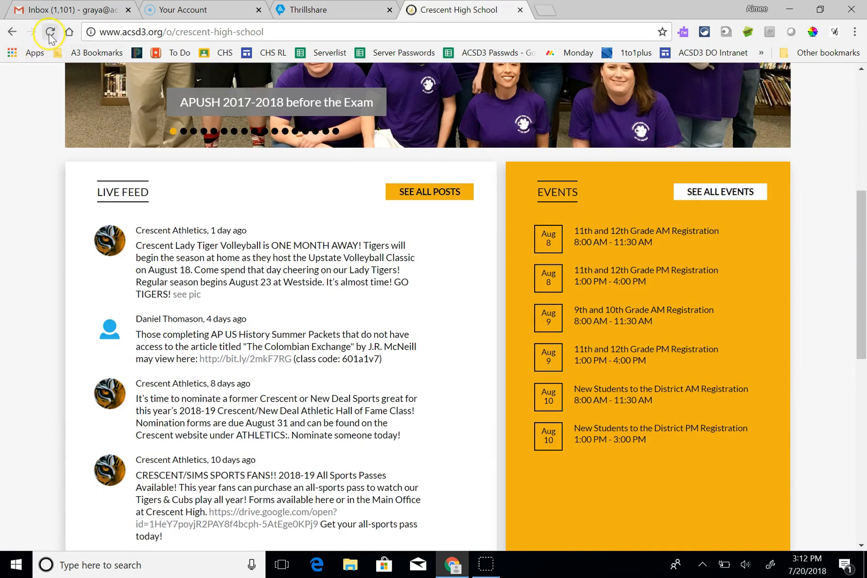
click(720, 192)
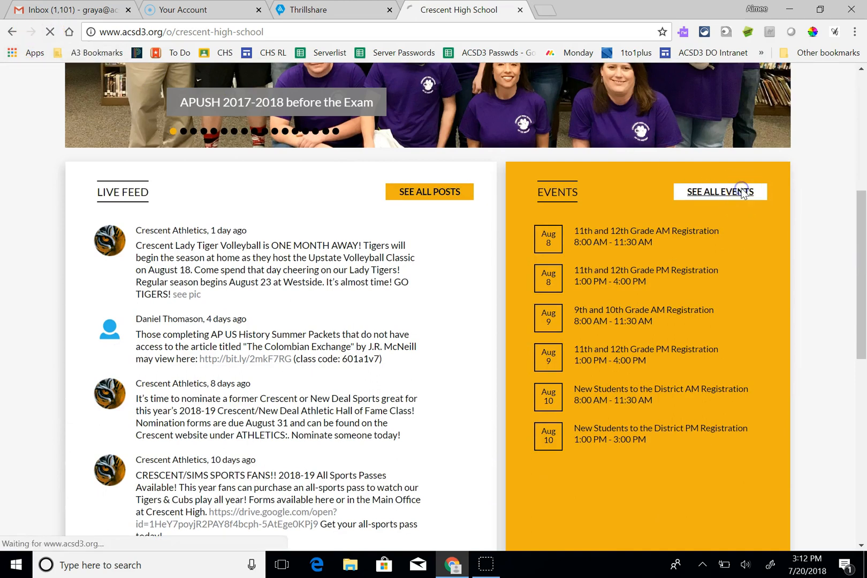
click(720, 192)
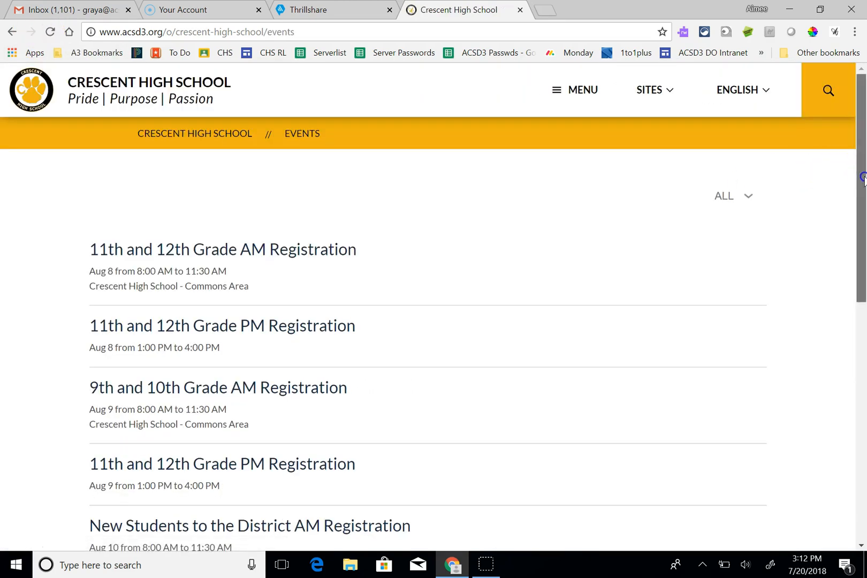
scroll(down, 3)
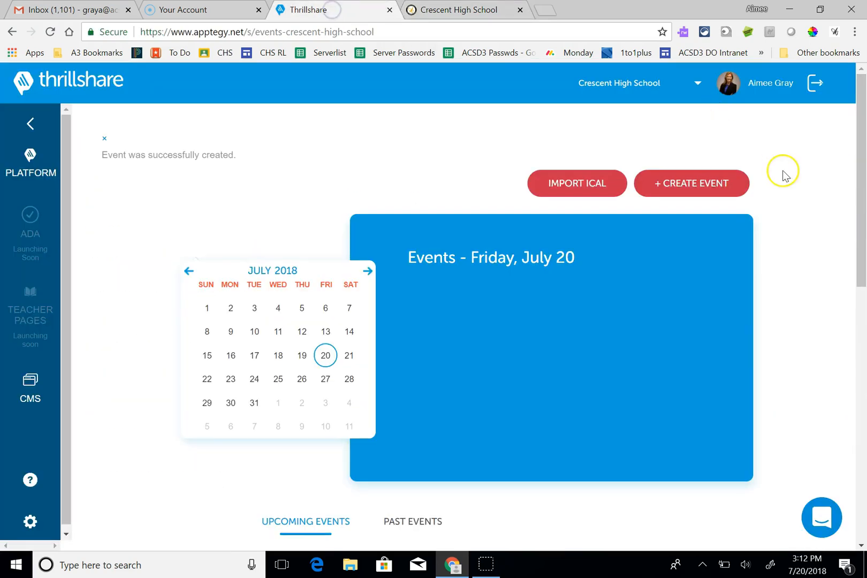
Step: Delete the October 12 Volleyball vs. Abbeville event and confirm with OK
scroll(down, 3)
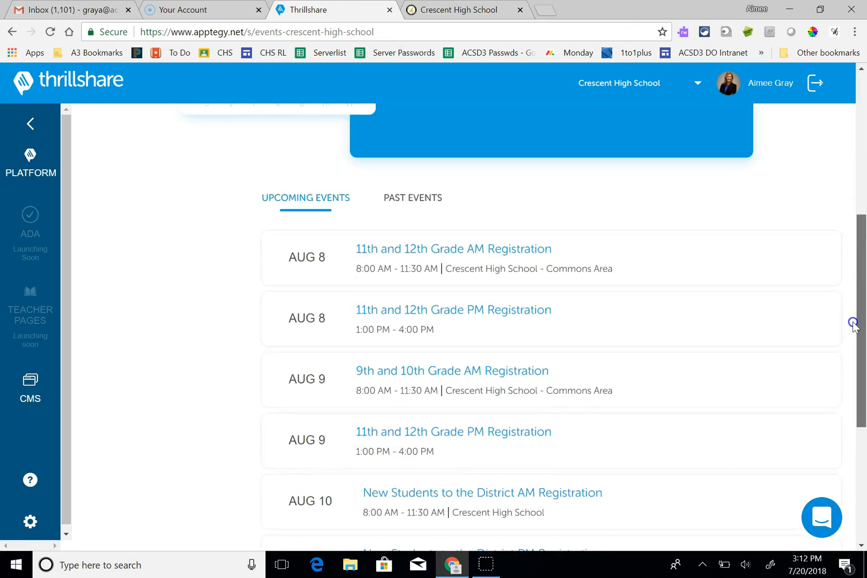
scroll(down, 3)
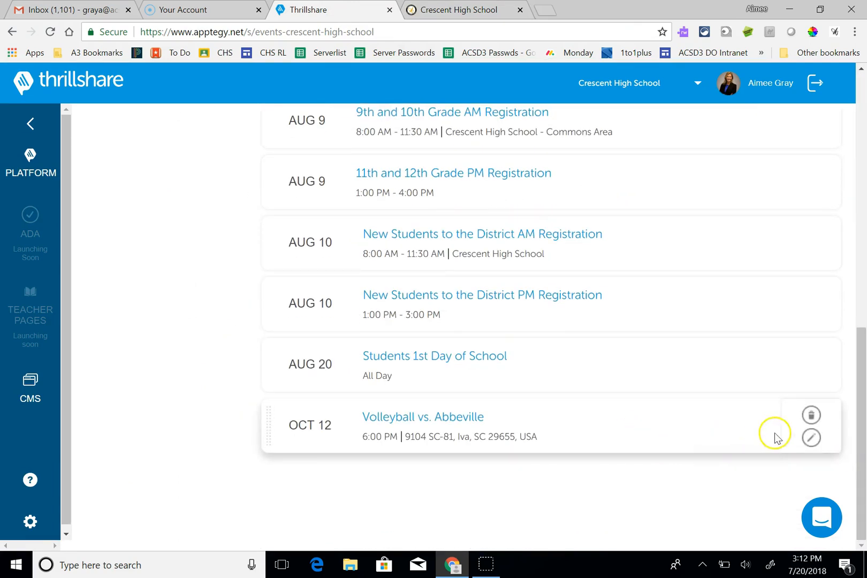
click(811, 416)
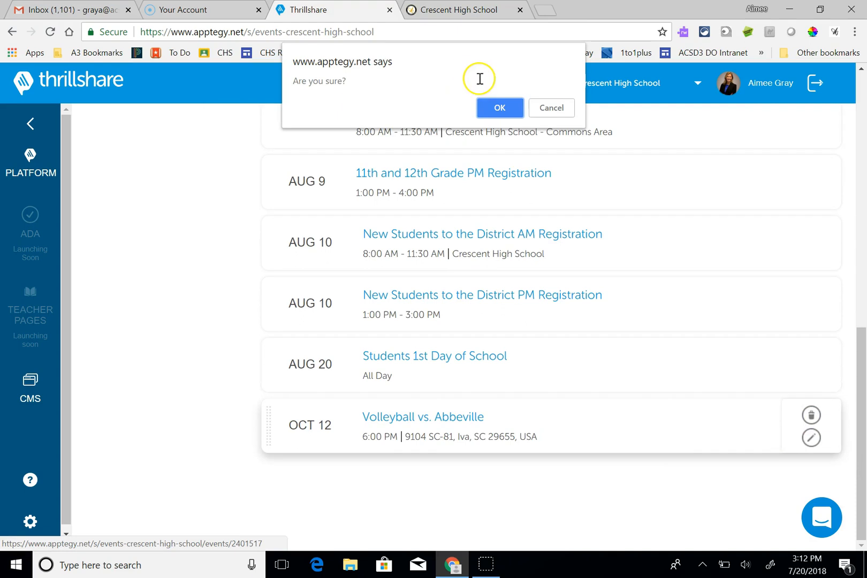
click(499, 108)
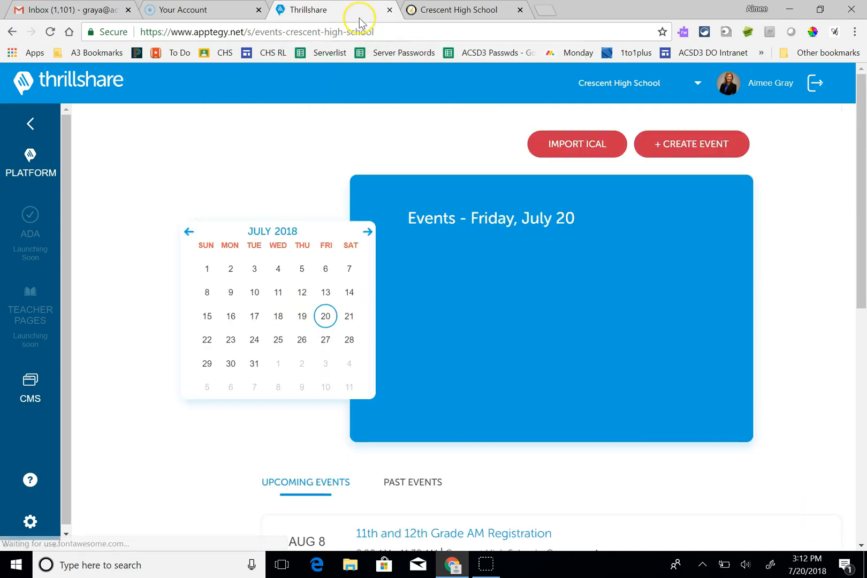